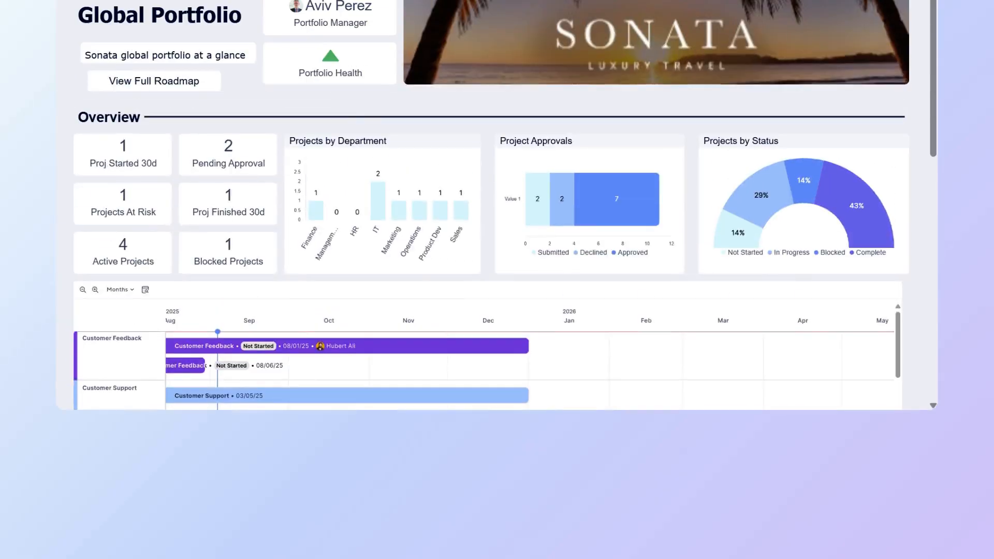
- Scroll up to the View Full Roadmap title widget on the dashboard
{"action": "scroll", "scroll_direction": "up", "scroll_amount": 3}
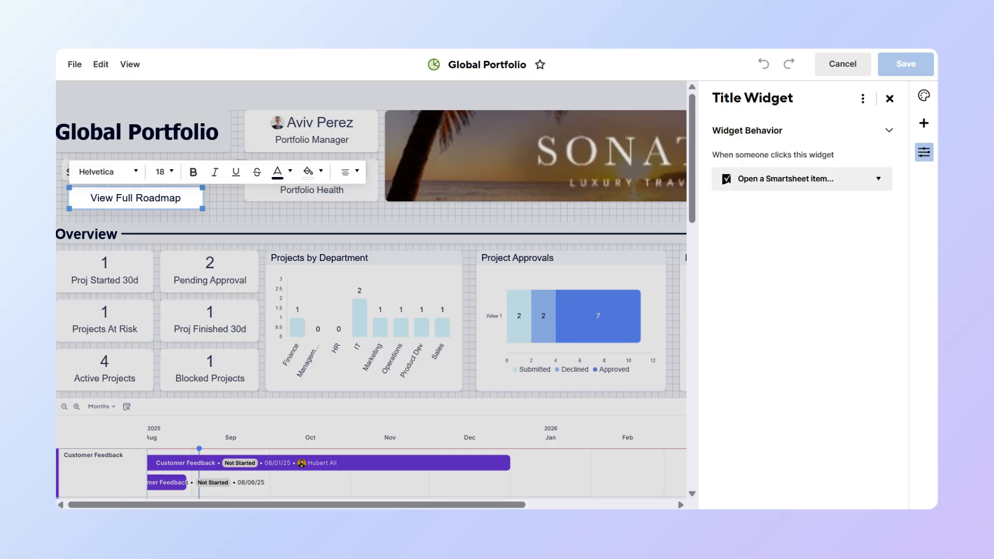
- Close the Title Widget panel and cancel editing to return to viewing mode
{"action": "left_click", "coordinate": [888, 98]}
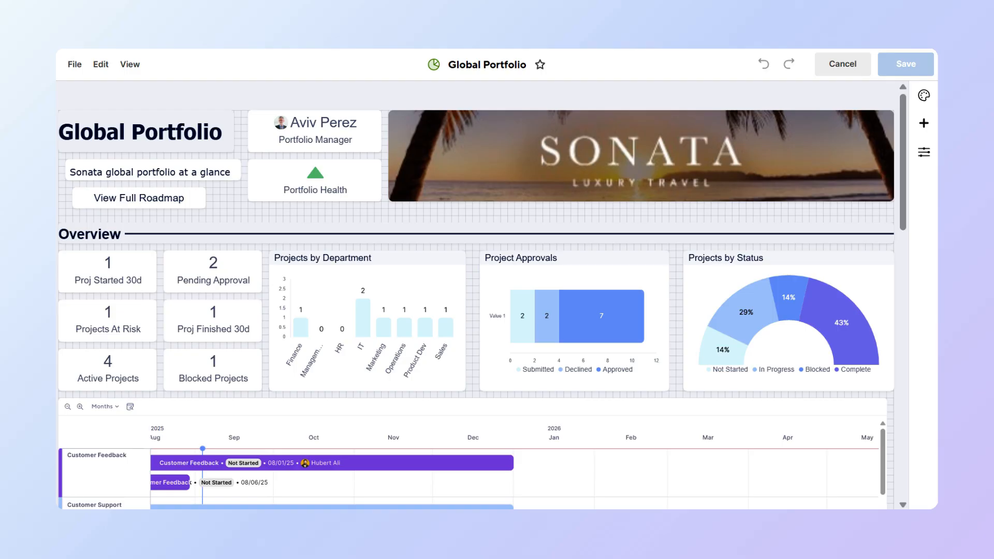
{"action": "left_click", "coordinate": [150, 172]}
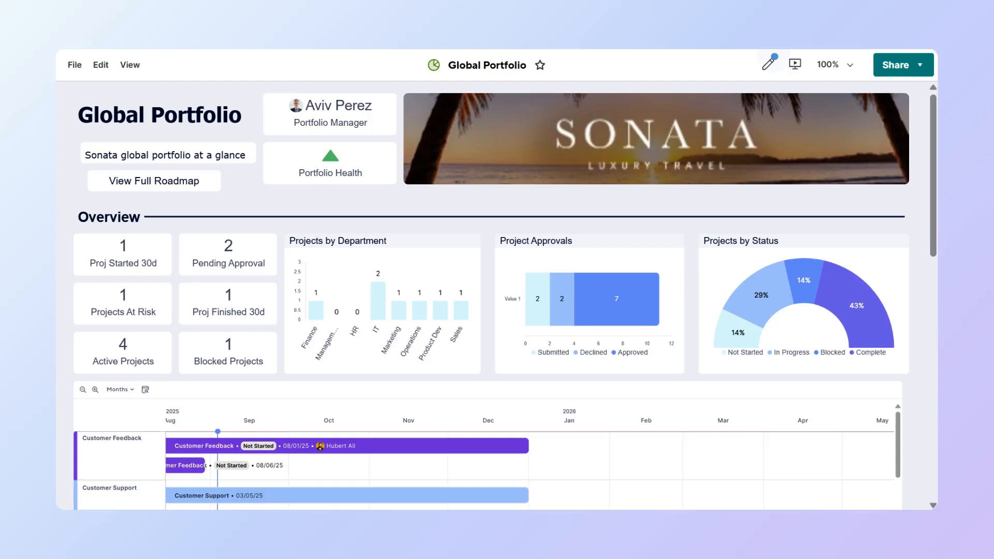
- Edit the dashboard and confirm Campaign Roadmap as the Proj Started 30d metric's data source
{"action": "left_click", "coordinate": [173, 305]}
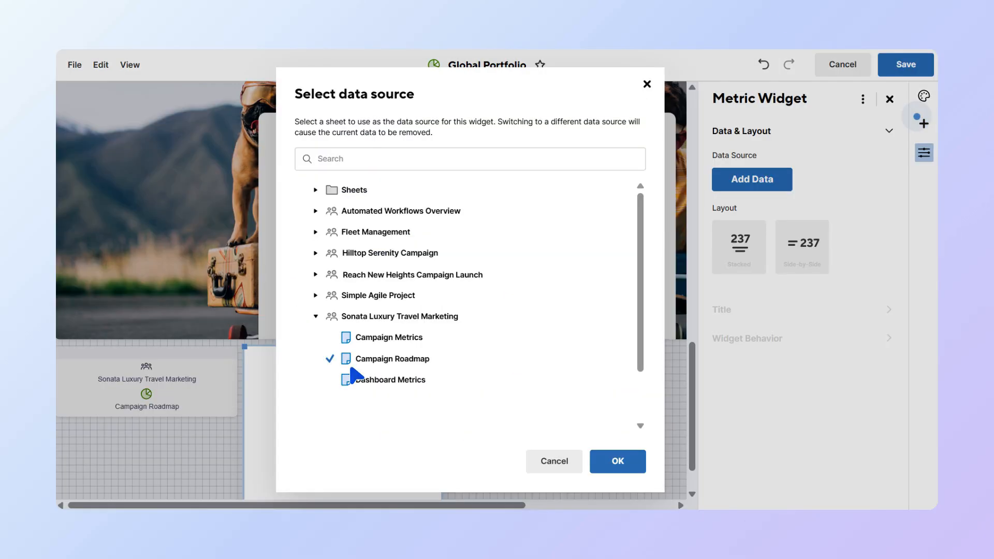
{"action": "left_click", "coordinate": [617, 461]}
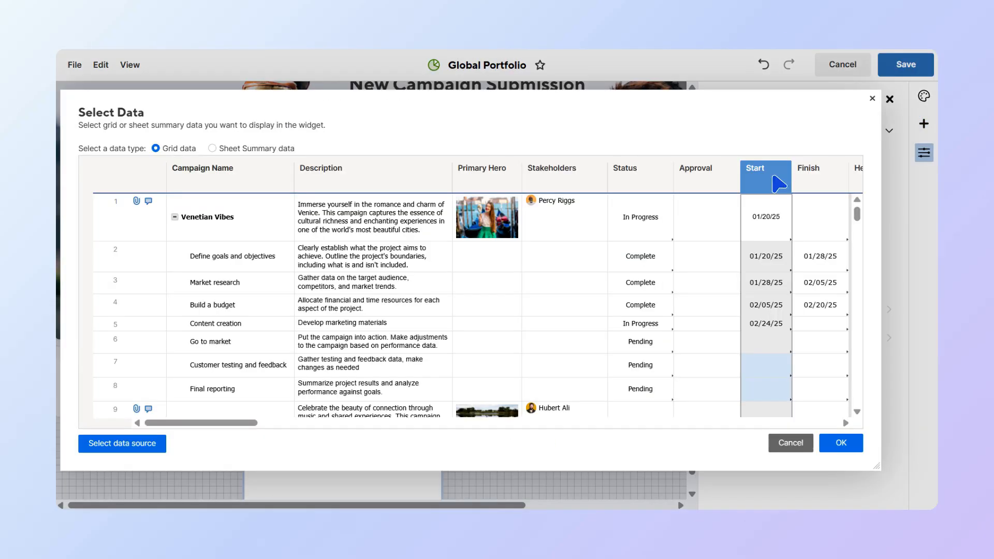
{"action": "left_click", "coordinate": [839, 442]}
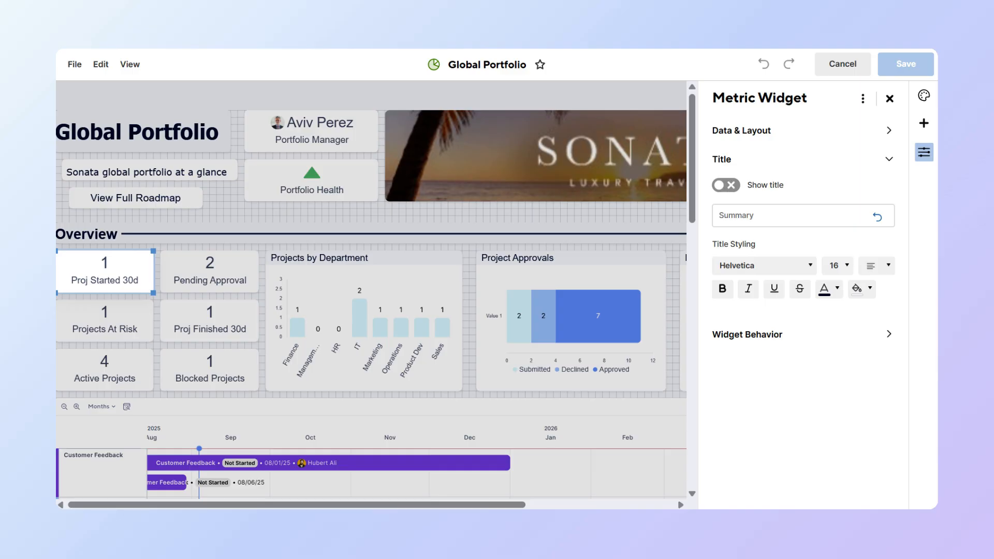
{"action": "mouse_move", "coordinate": [860, 146]}
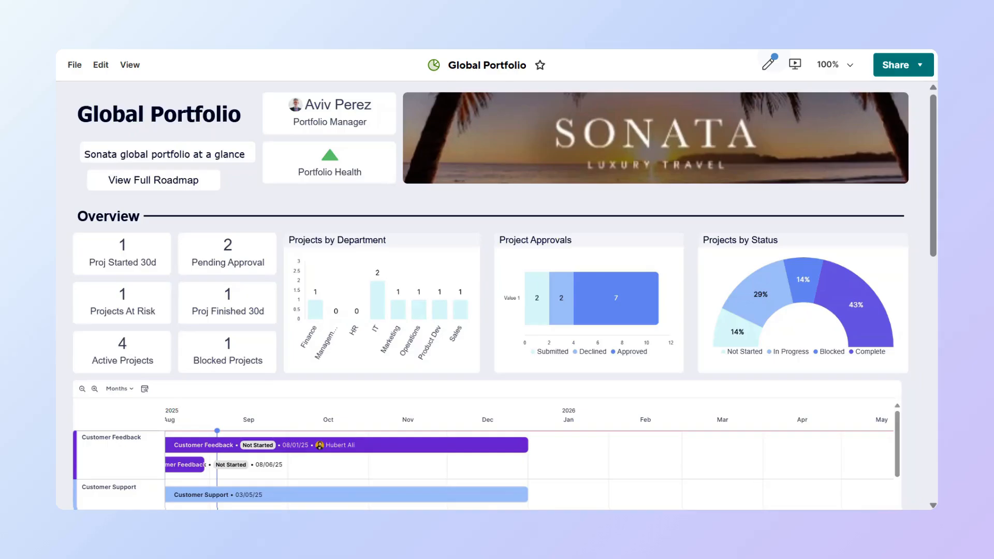
- Scroll down the dashboard toward the roadmap timeline
{"action": "scroll", "scroll_direction": "down", "scroll_amount": 3}
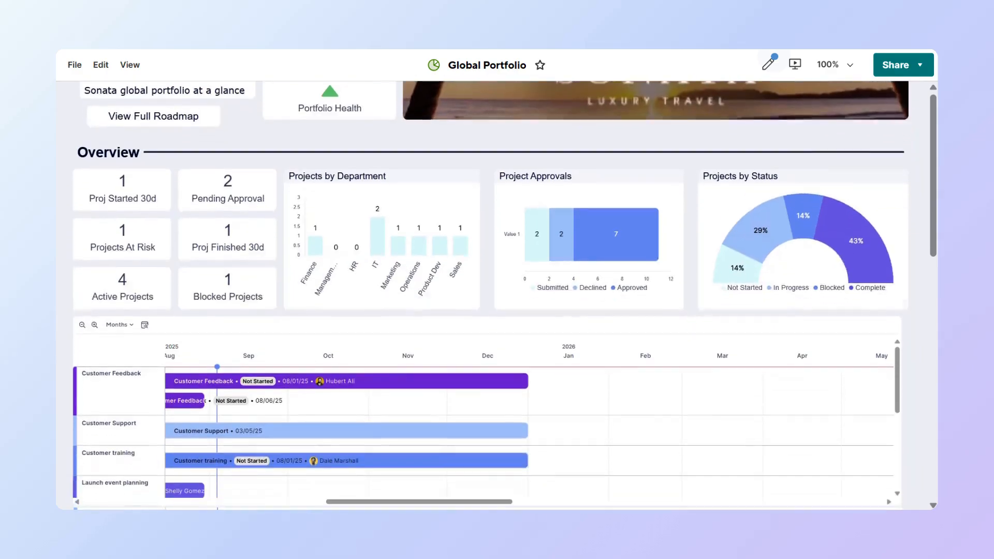
- Scroll down to the roadmap Timeline widget grouped by Task
{"action": "scroll", "scroll_direction": "down", "scroll_amount": 3}
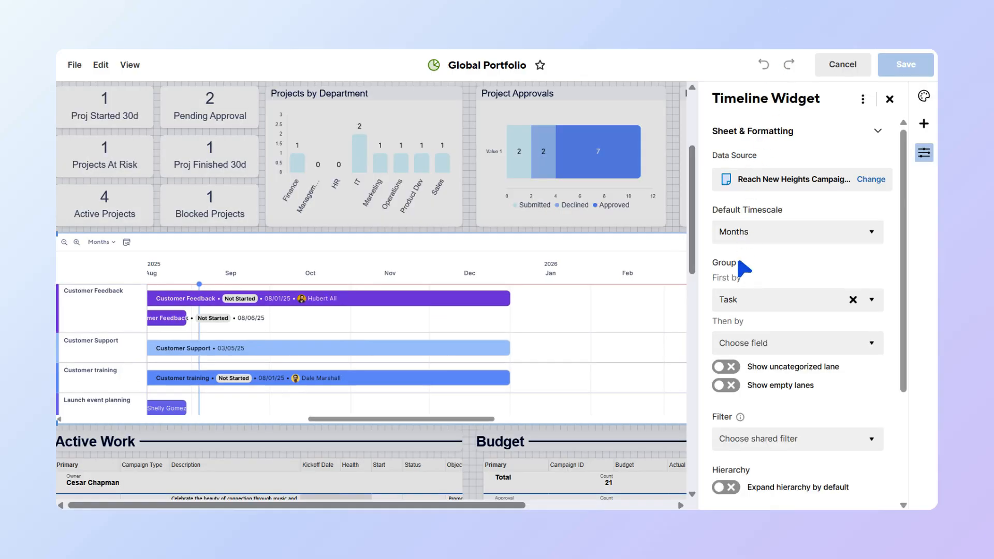
{"action": "mouse_move", "coordinate": [826, 162]}
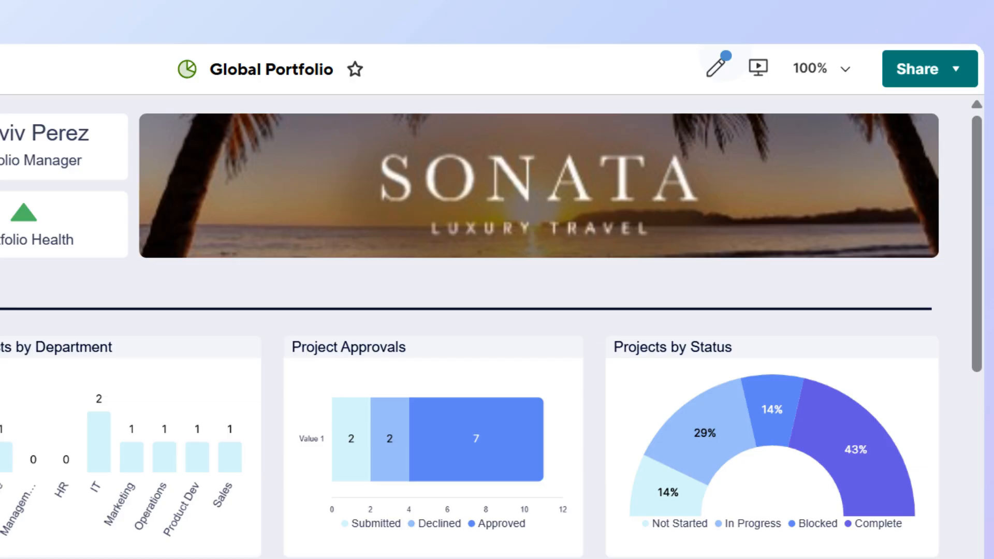
{"action": "scroll", "scroll_direction": "down", "scroll_amount": 3}
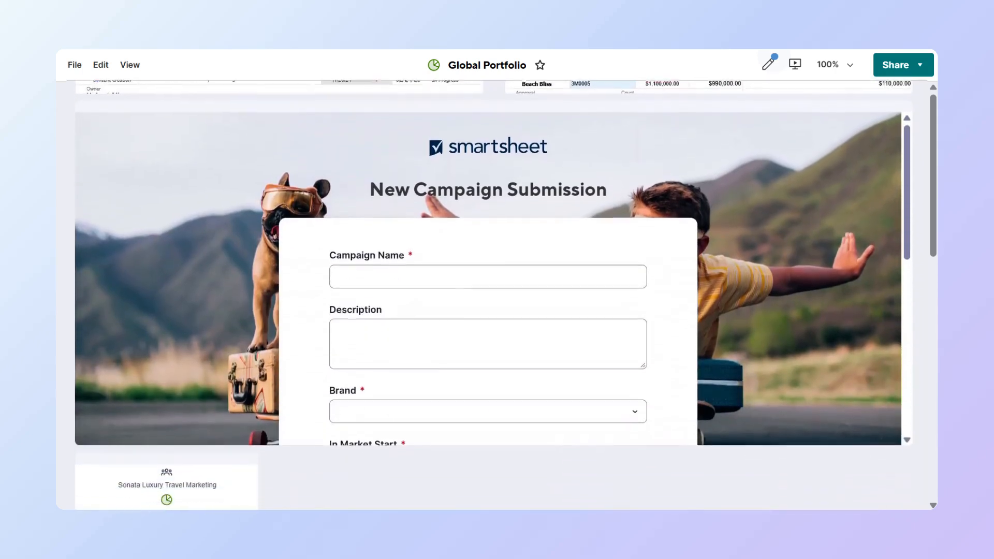
{"action": "scroll", "scroll_direction": "down", "scroll_amount": 3}
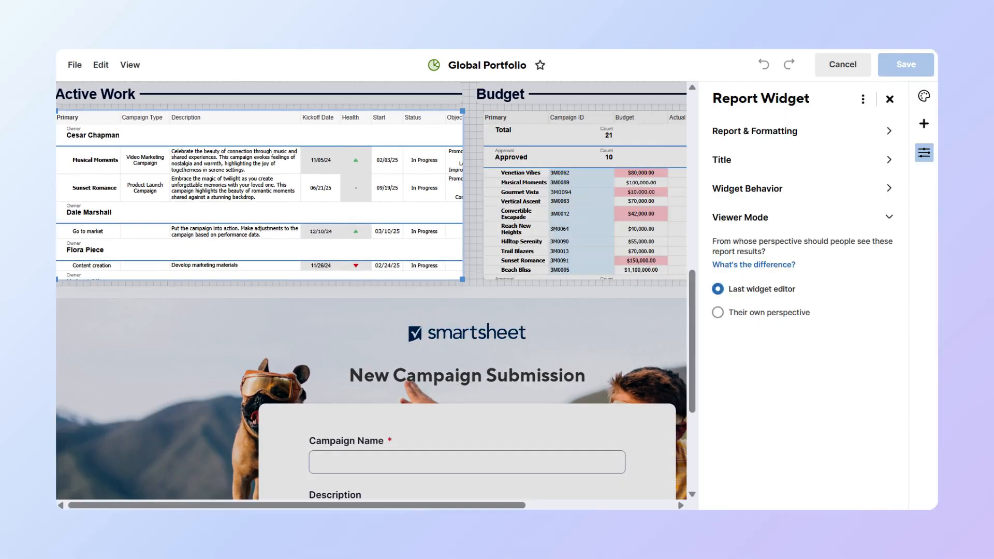
{"action": "left_click", "coordinate": [739, 217]}
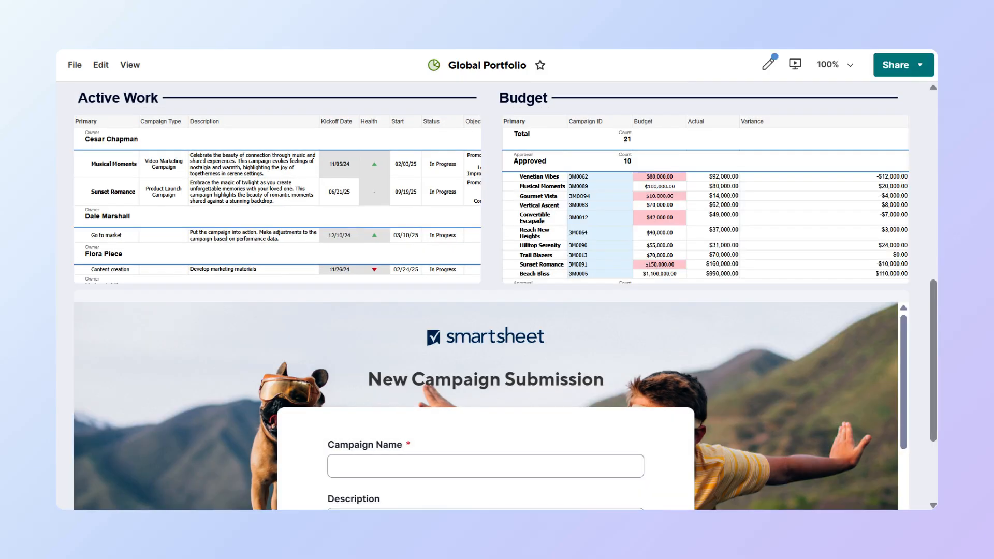
{"action": "scroll", "scroll_direction": "down", "scroll_amount": 3}
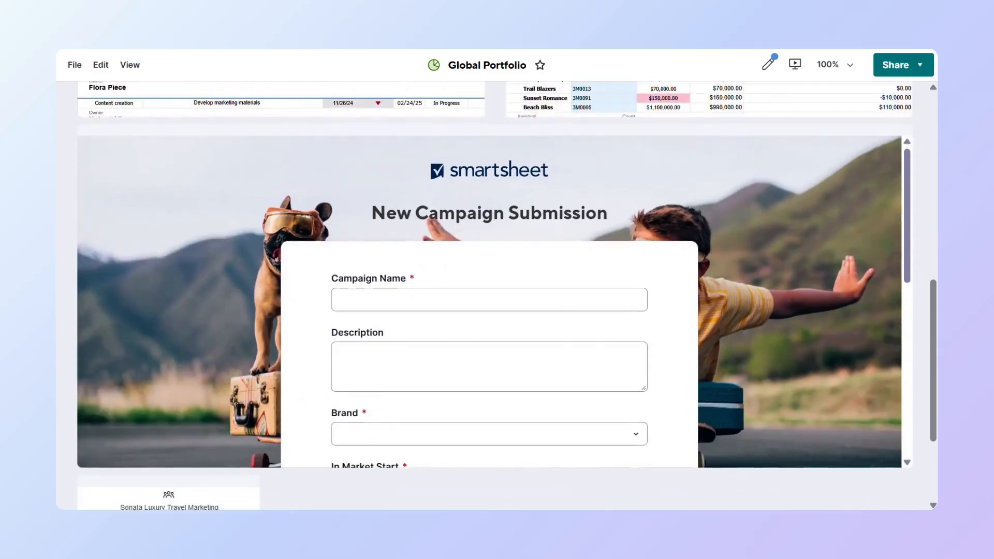